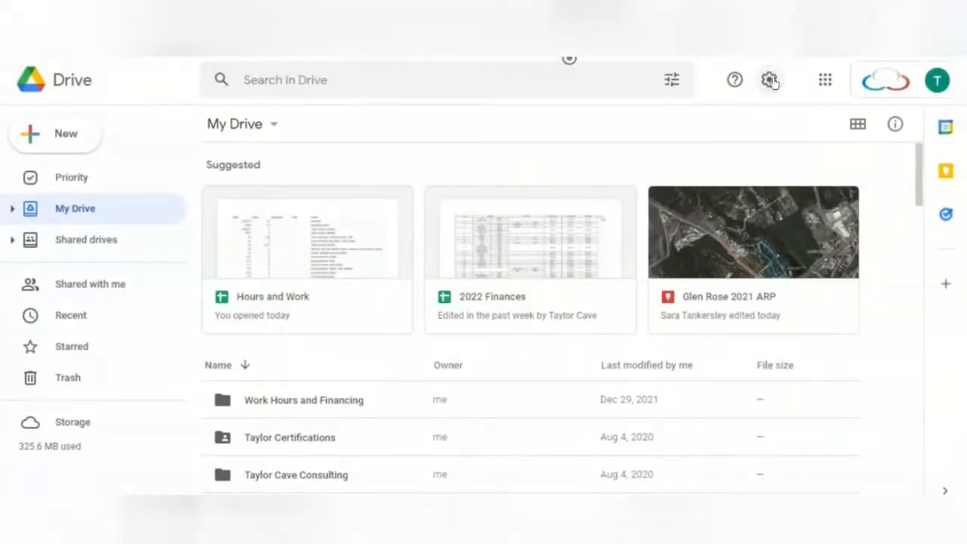
Choose Get Drive for desktop from the Drive settings gear menu
left_click(769, 78)
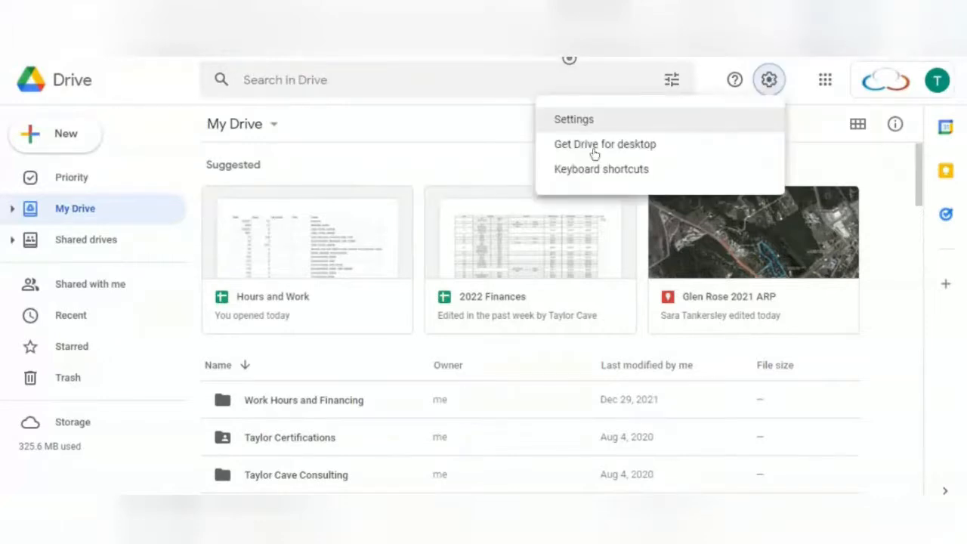
left_click(604, 143)
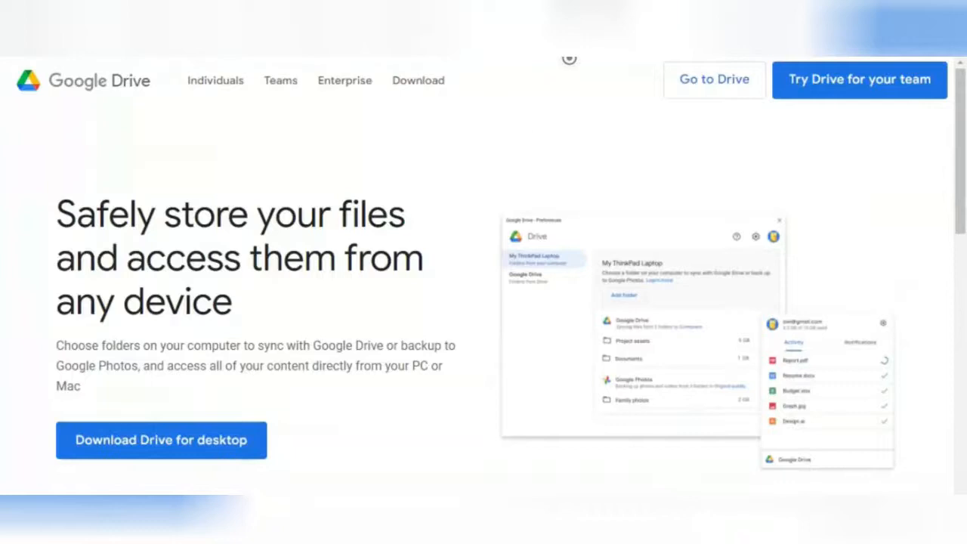
Download the Drive for desktop installer from the product page's download button
scroll("down", 3)
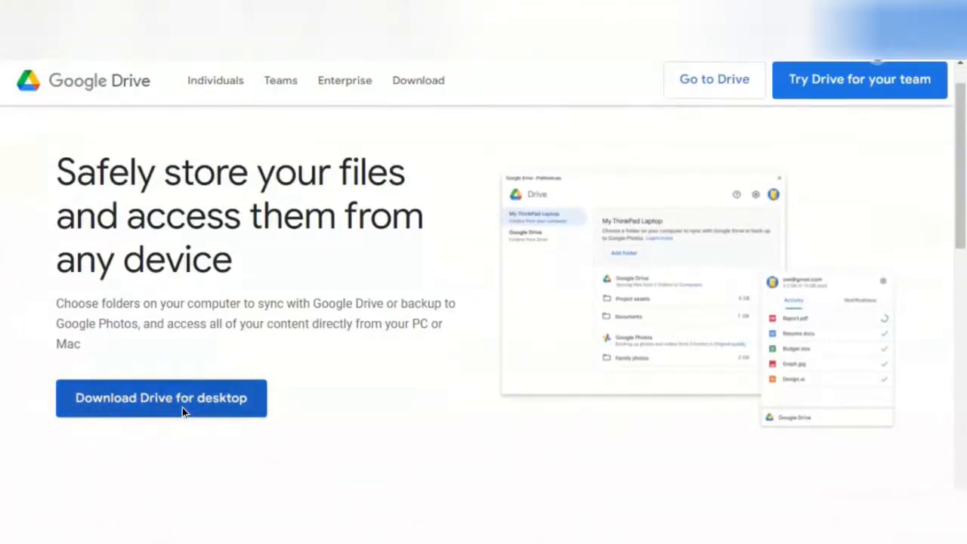
left_click(161, 399)
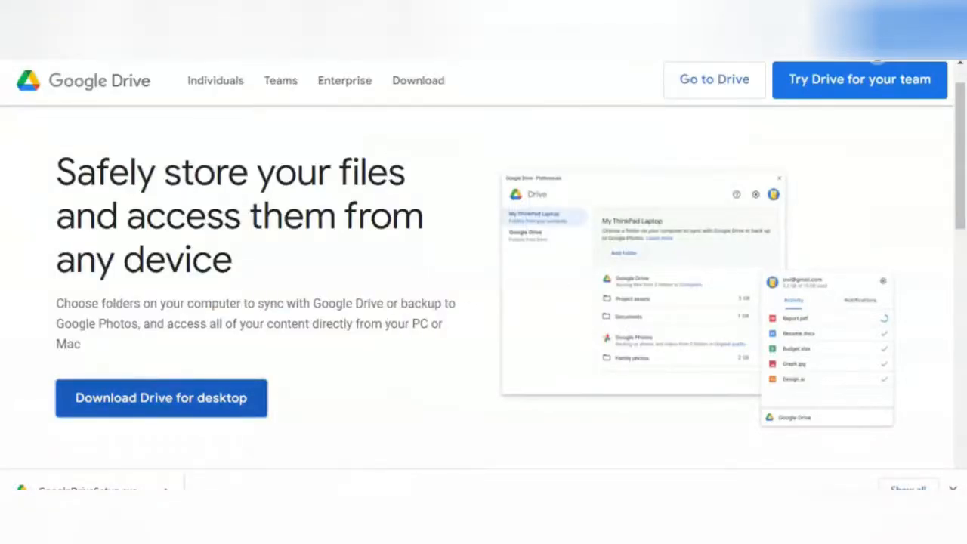
mouse_move(337, 400)
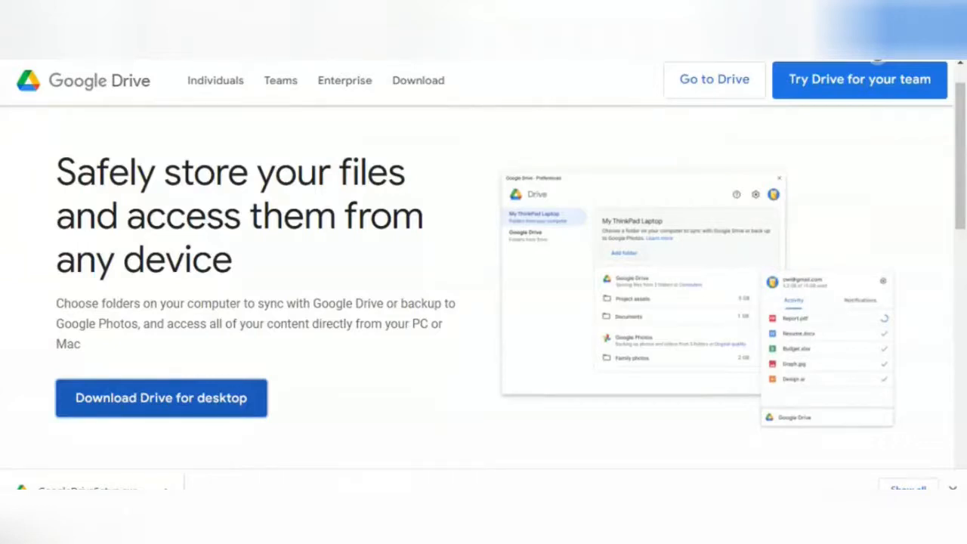
left_click(160, 397)
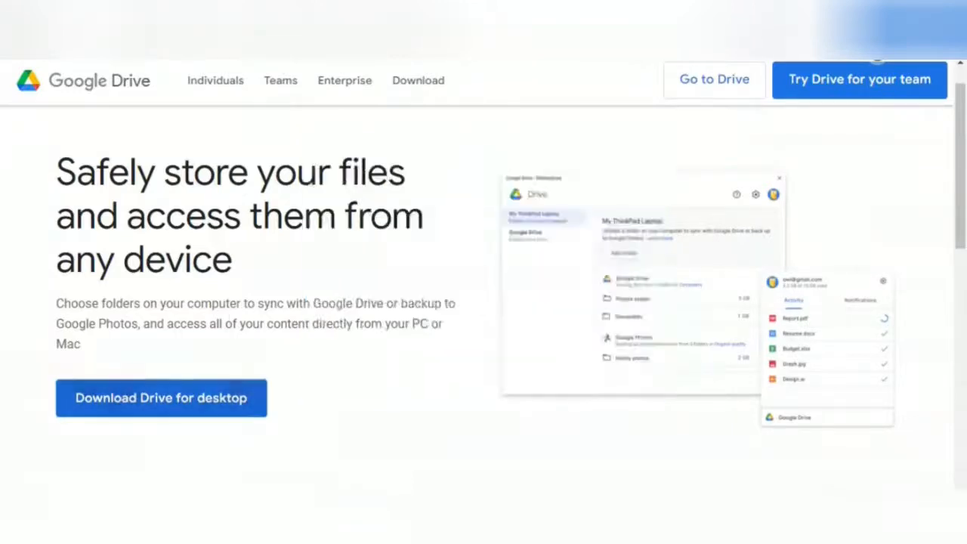
Run the installer with a desktop shortcut and Docs, Sheets and Slides shortcuts selected
left_click(160, 397)
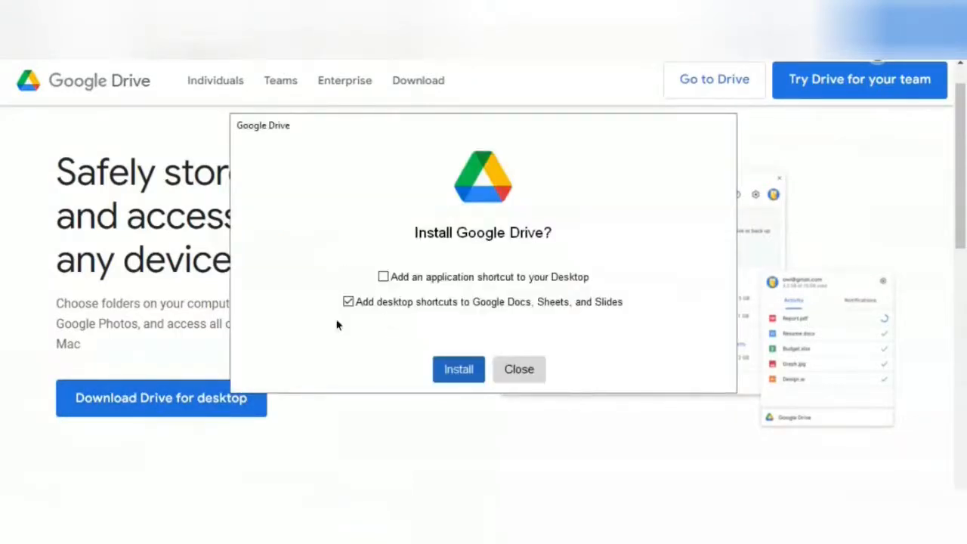
mouse_move(318, 312)
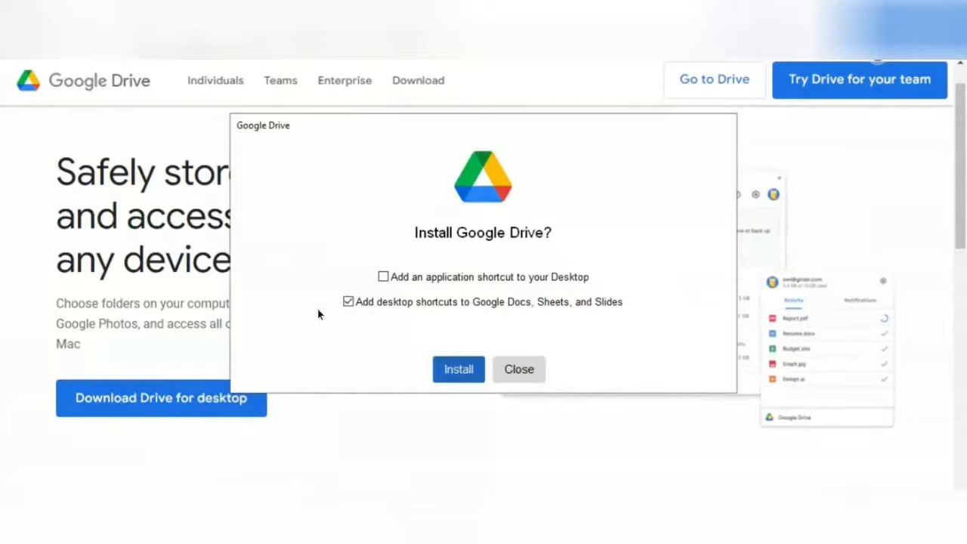
mouse_move(380, 350)
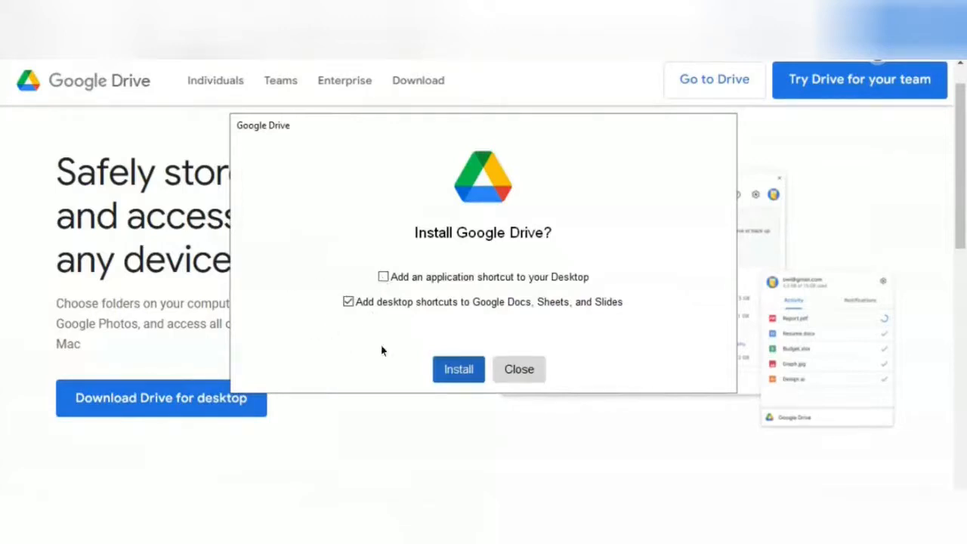
left_click(384, 277)
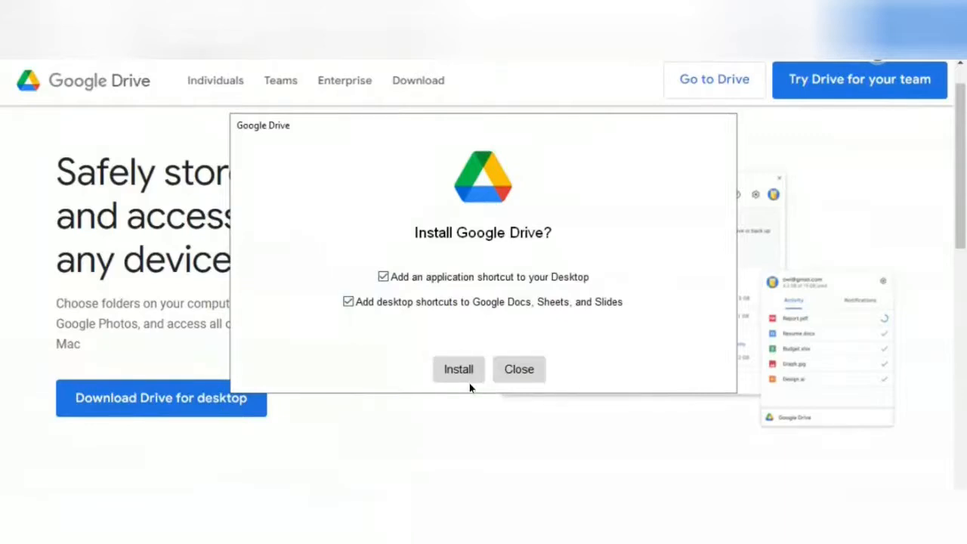
left_click(458, 369)
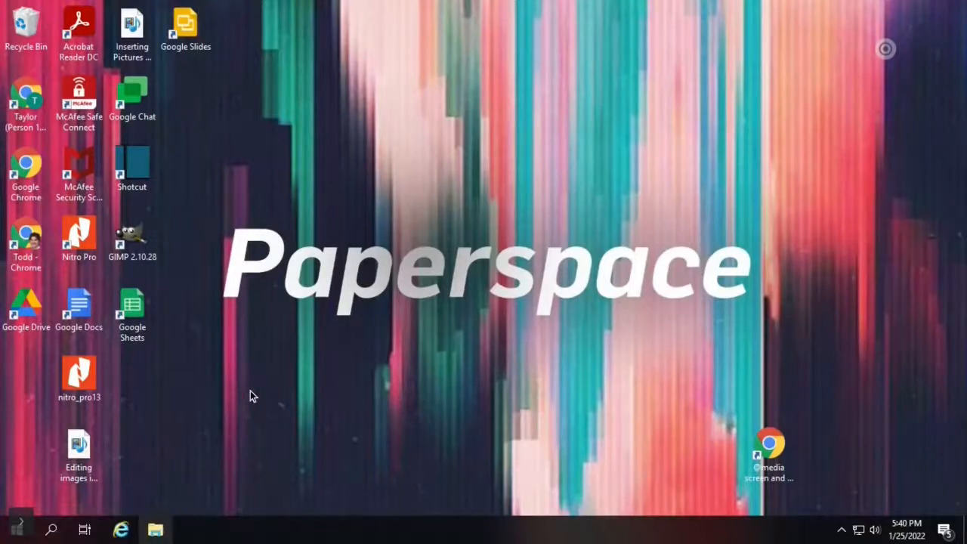
left_click(154, 528)
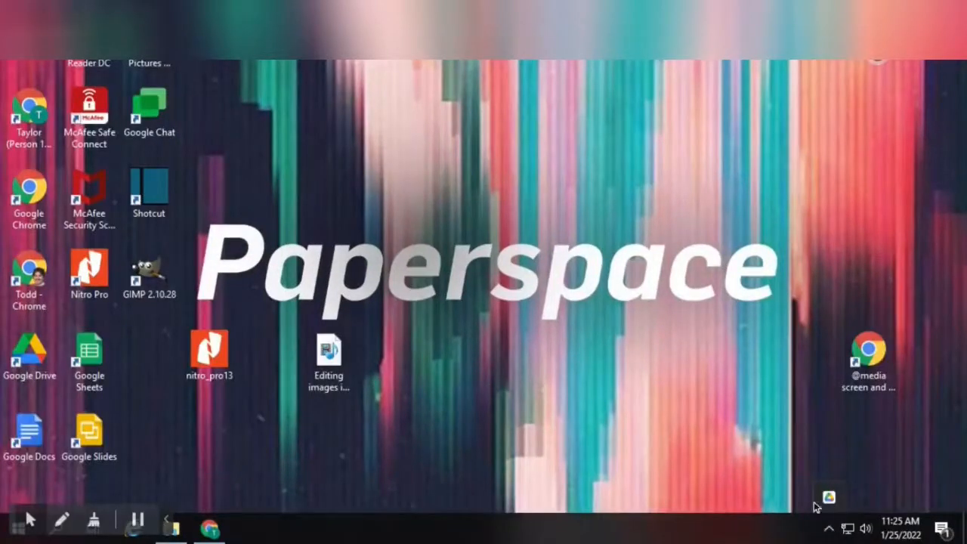
View the Drive tray panel's three accounts, then return to the up-to-date Activity status
left_click(827, 497)
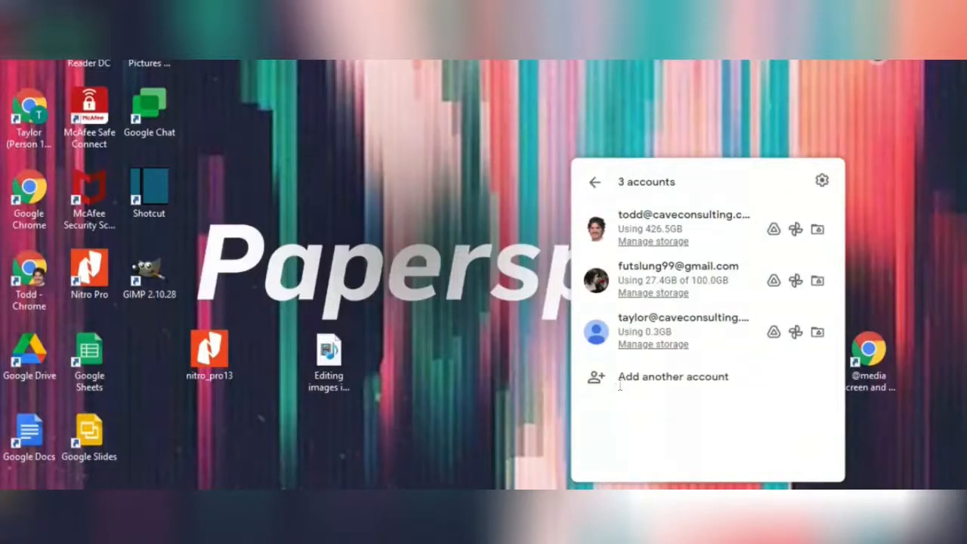
mouse_move(677, 295)
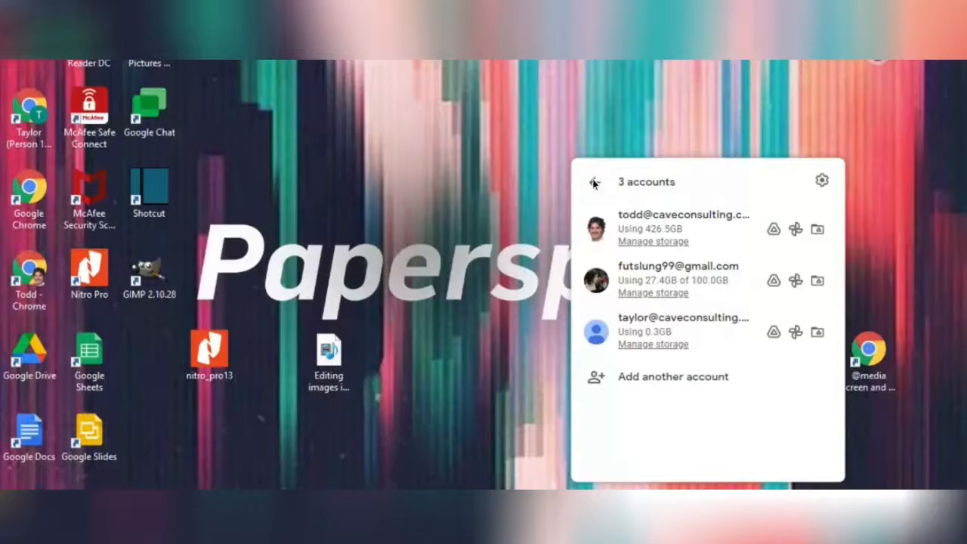
left_click(595, 182)
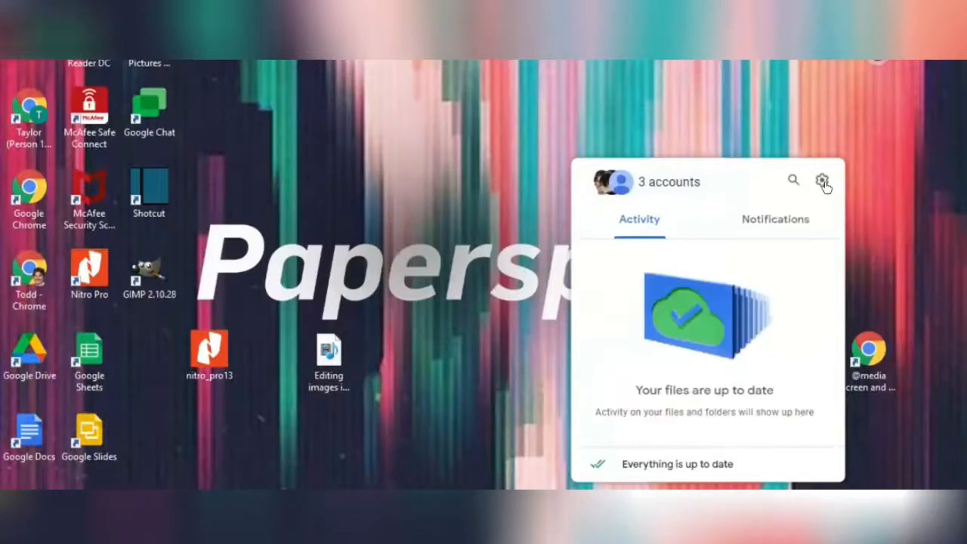